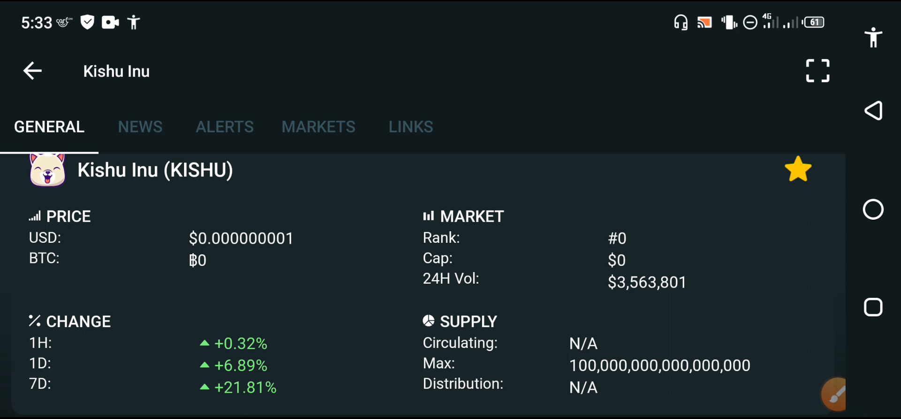
Step: Draw a red rectangle beside the Kishu Inu USD price using the annotation overlay
{"action": "left_click", "coordinate": [833, 393]}
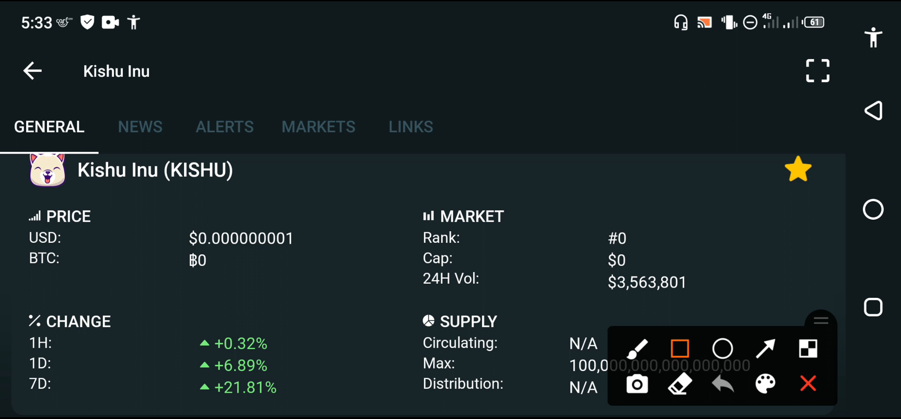
{"action": "left_click_drag", "start_coordinate": [276, 241], "coordinate": [362, 291]}
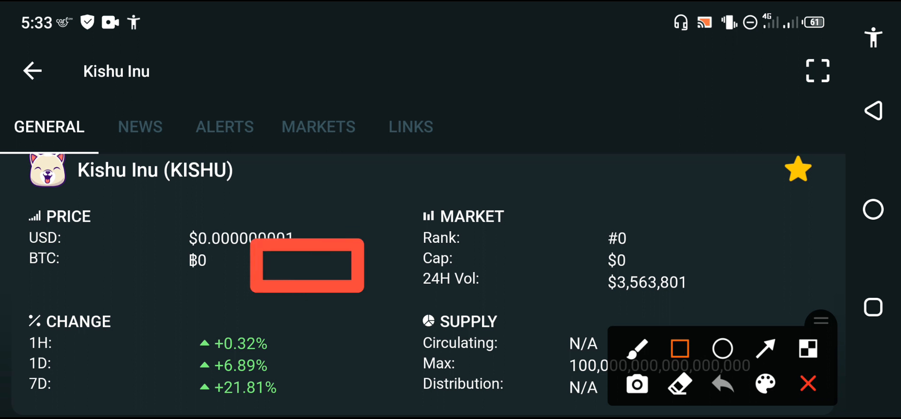